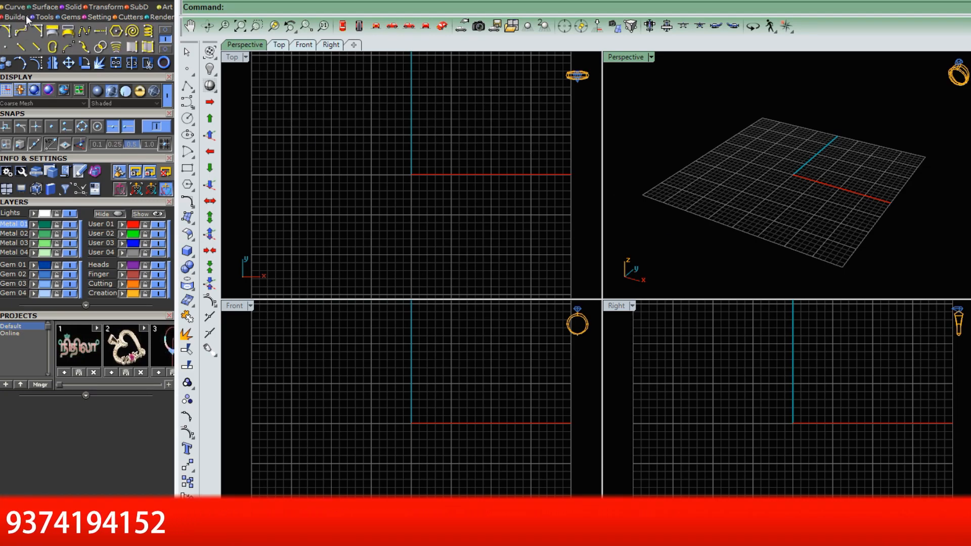
{"action": "mouse_move", "coordinate": [130, 29]}
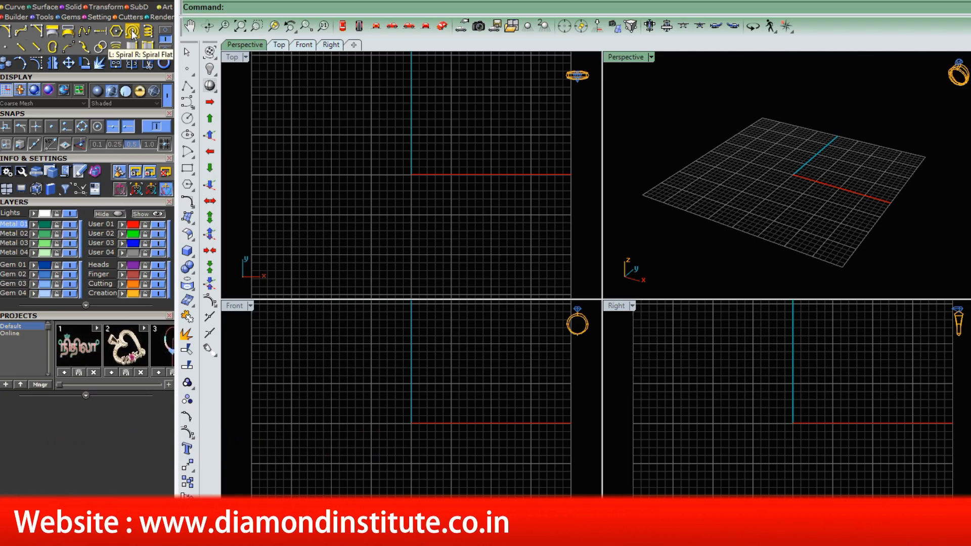
{"action": "mouse_move", "coordinate": [503, 269]}
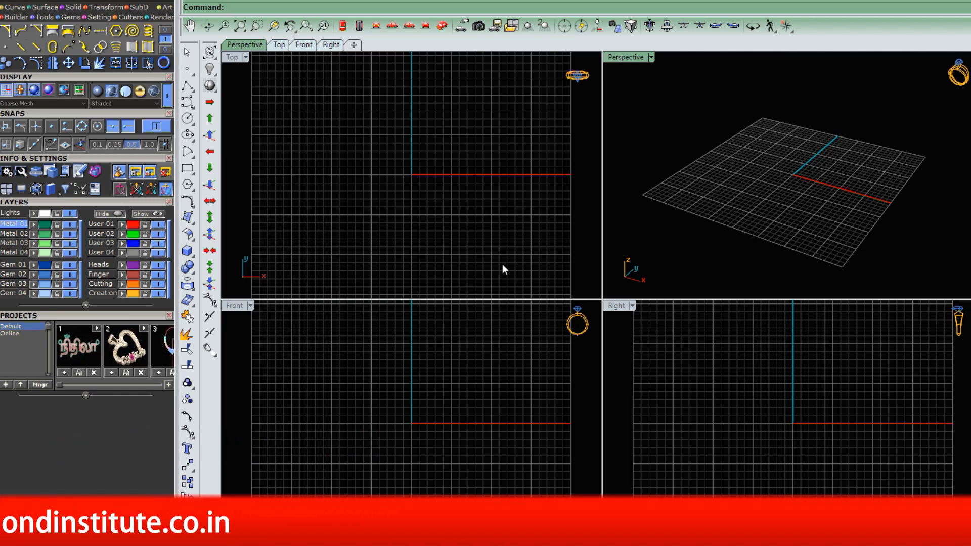
{"action": "mouse_move", "coordinate": [138, 79]}
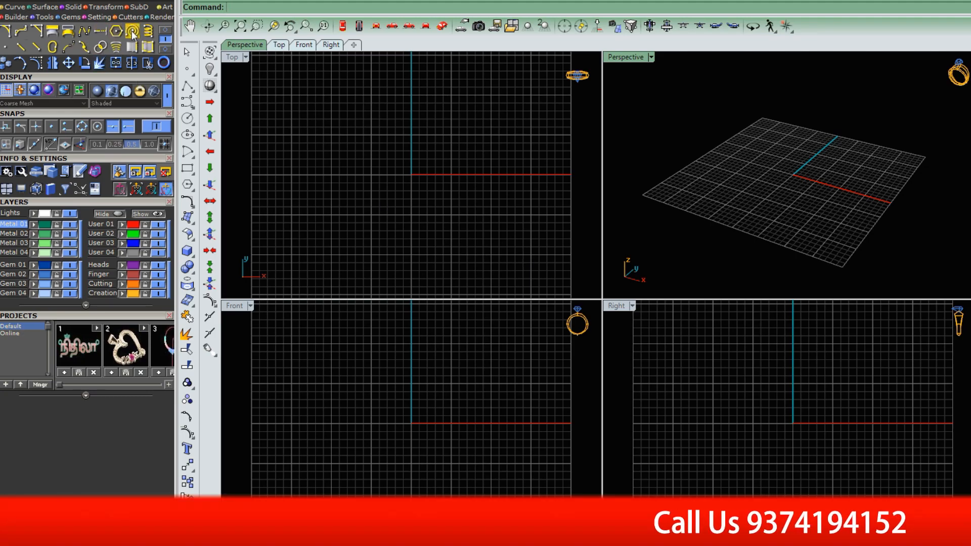
Step: Start the Spiral curve command to begin the coil at the origin
{"action": "left_click", "coordinate": [132, 31]}
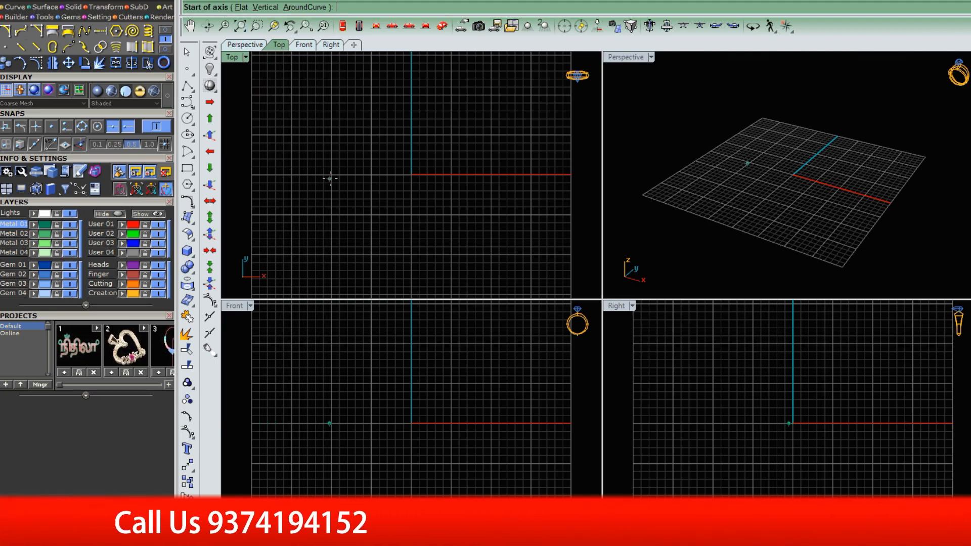
{"action": "mouse_move", "coordinate": [346, 179]}
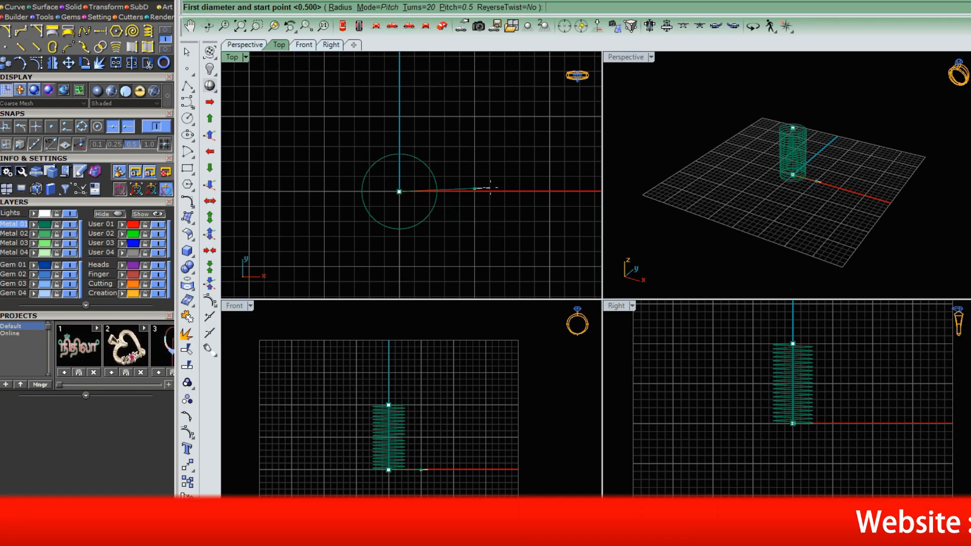
Step: Give the spiral a first diameter of 10 and taper it to a point, forming the cone
{"action": "type", "text": "10"}
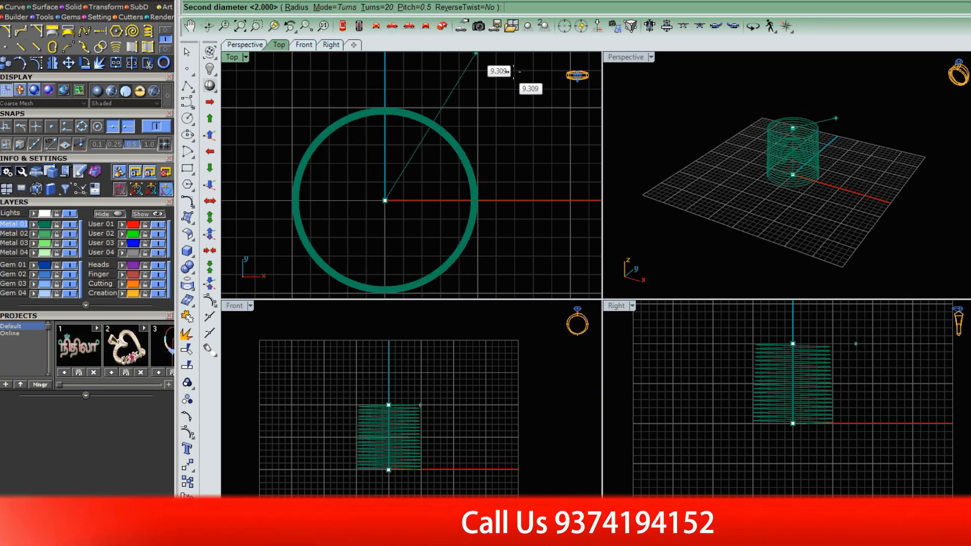
{"action": "left_click", "coordinate": [525, 26]}
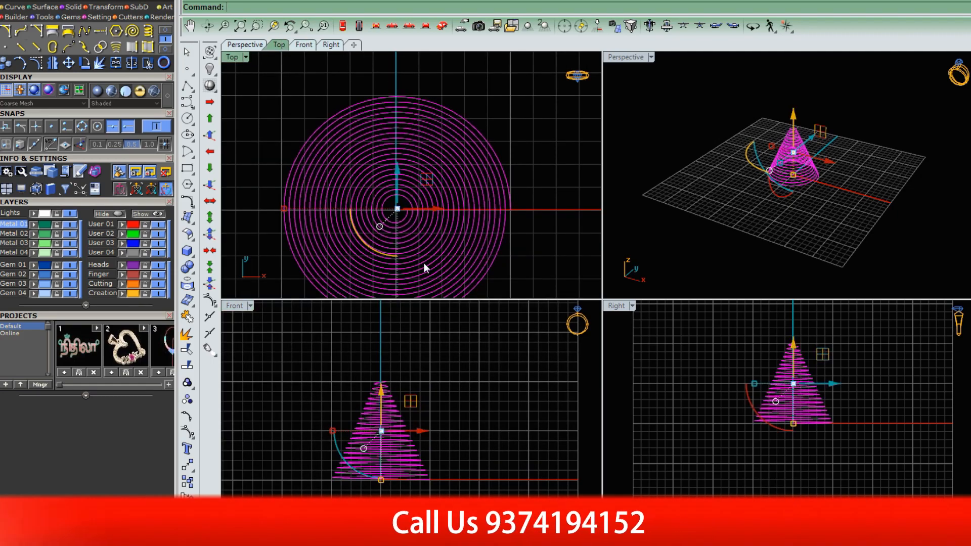
{"action": "left_click", "coordinate": [303, 45]}
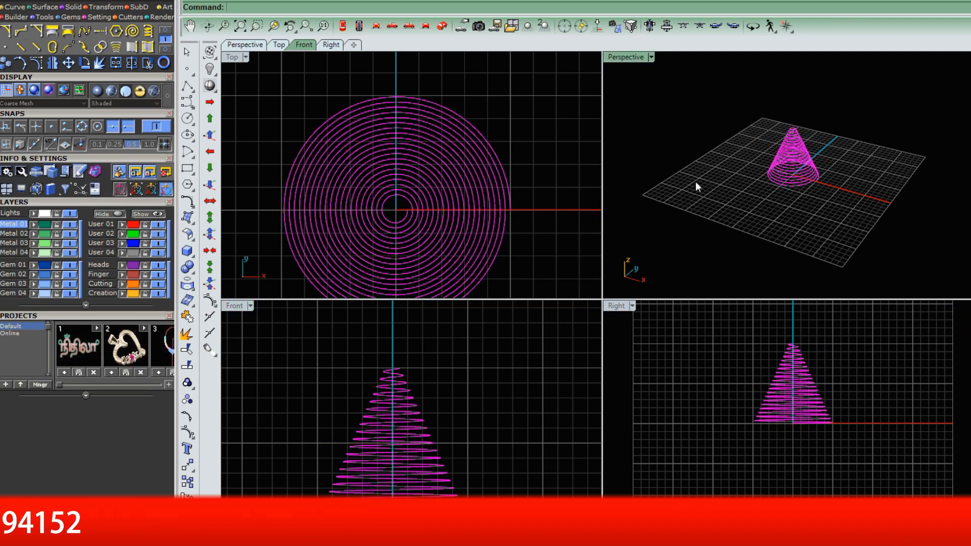
Step: Polar-array a second copy of the cone spiral about the origin
{"action": "left_click", "coordinate": [244, 44]}
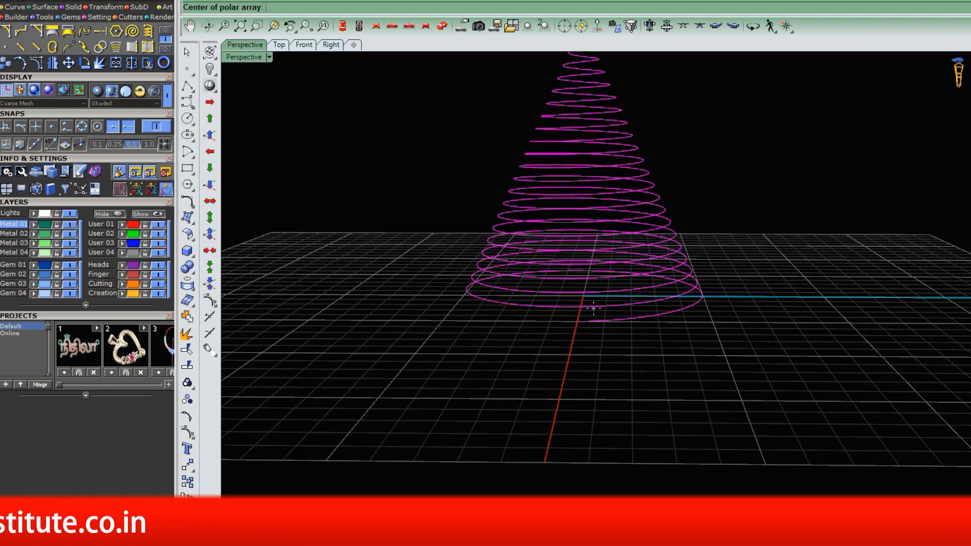
{"action": "left_click", "coordinate": [591, 309]}
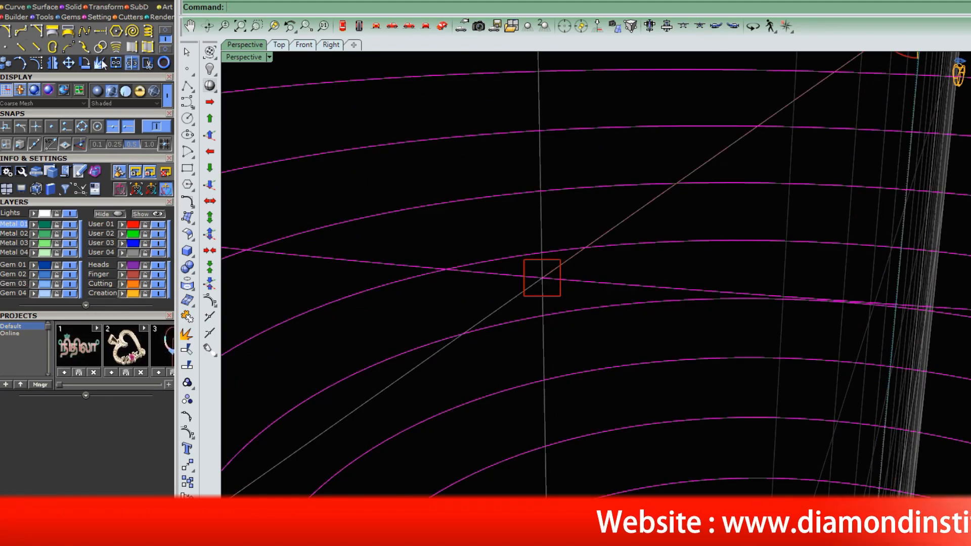
{"action": "mouse_move", "coordinate": [501, 312]}
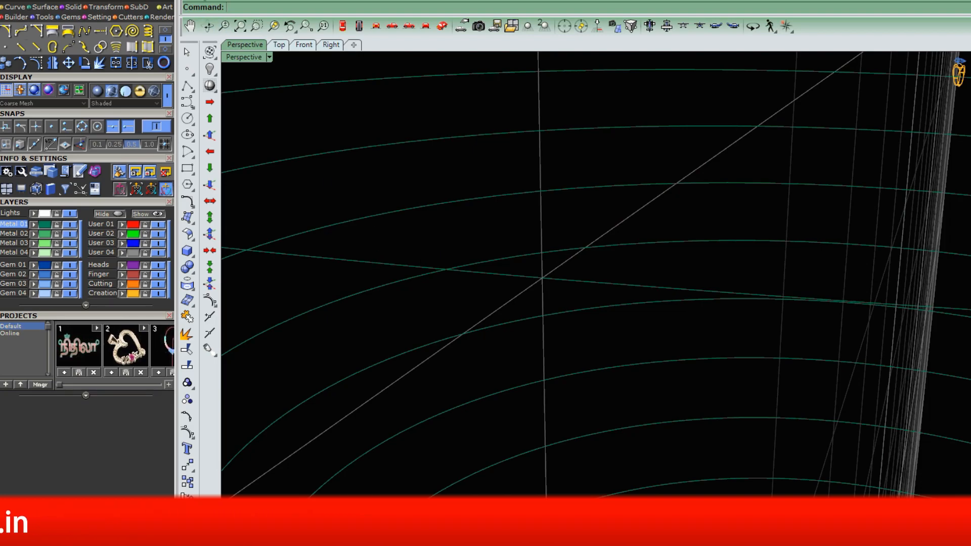
{"action": "mouse_move", "coordinate": [317, 106]}
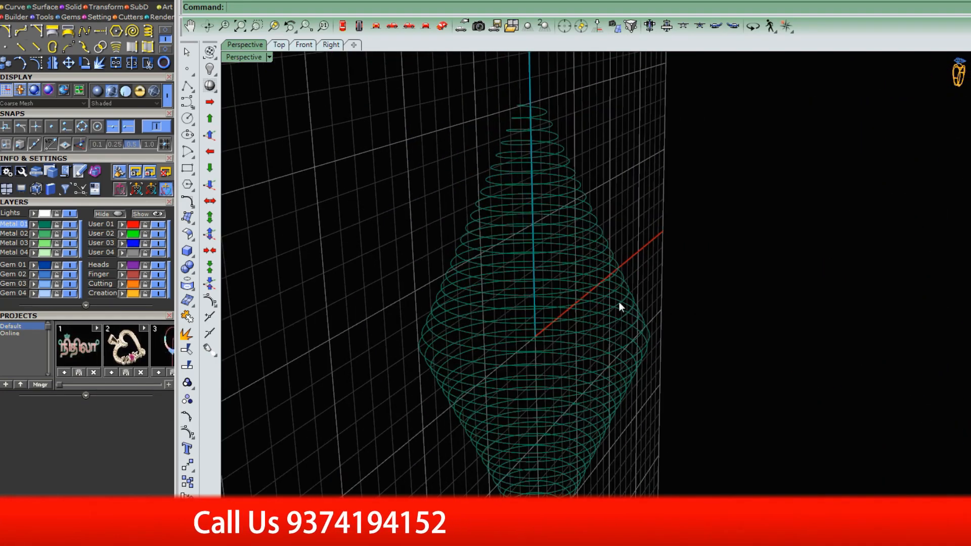
Step: Hide the construction grid behind the joined double-cone curve
{"action": "left_click", "coordinate": [7, 89]}
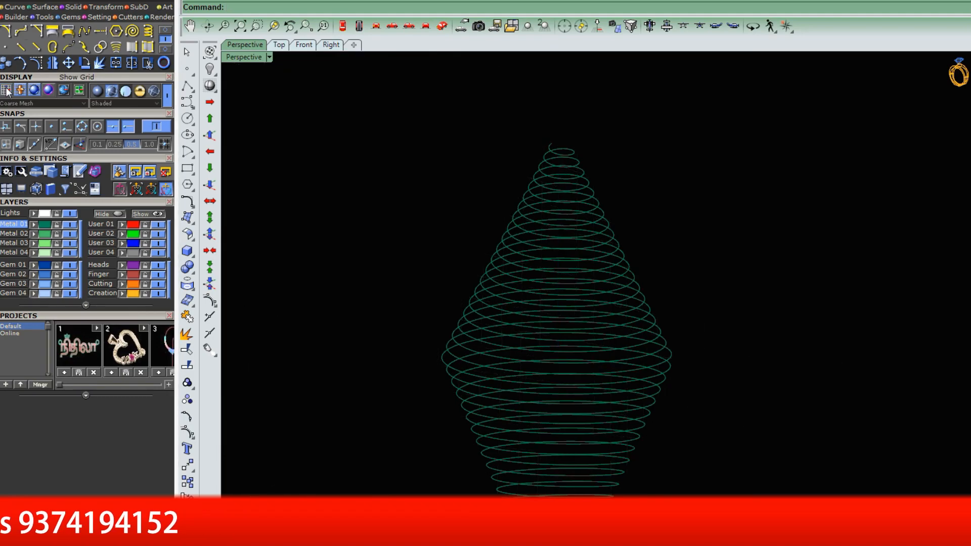